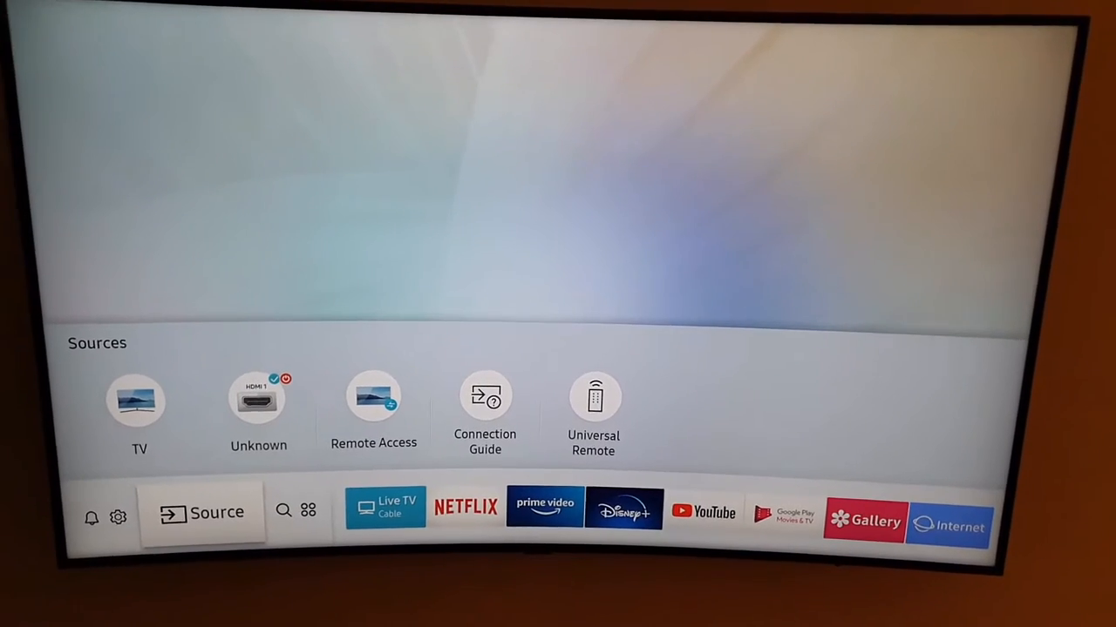
Bring up the Quick Settings row from the Smart Hub and enter the full Settings menu
left_click(119, 516)
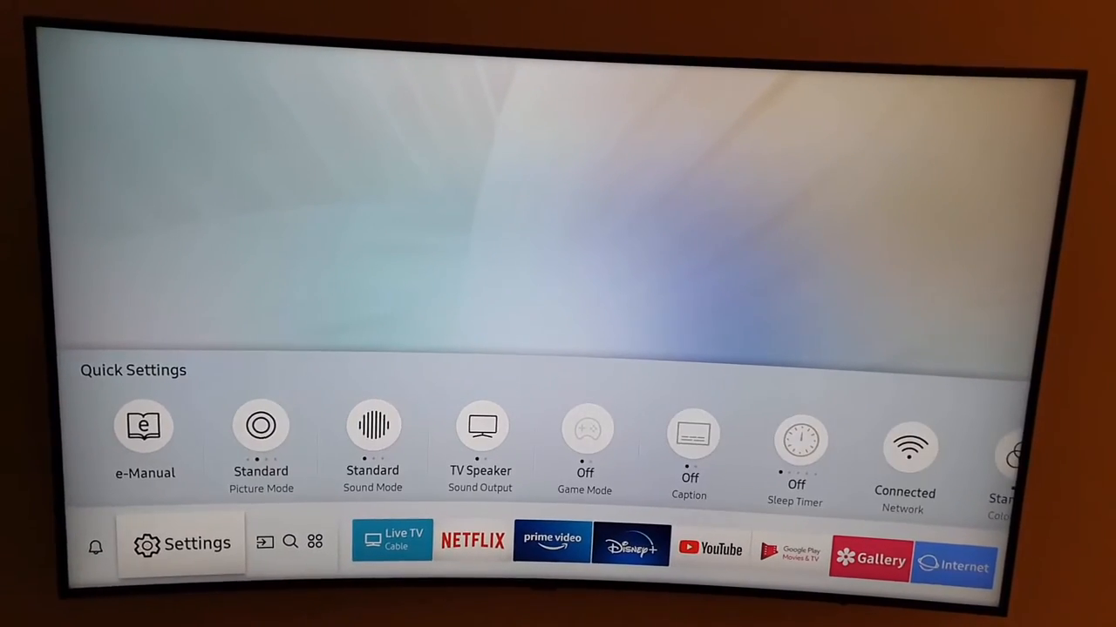
left_click(181, 543)
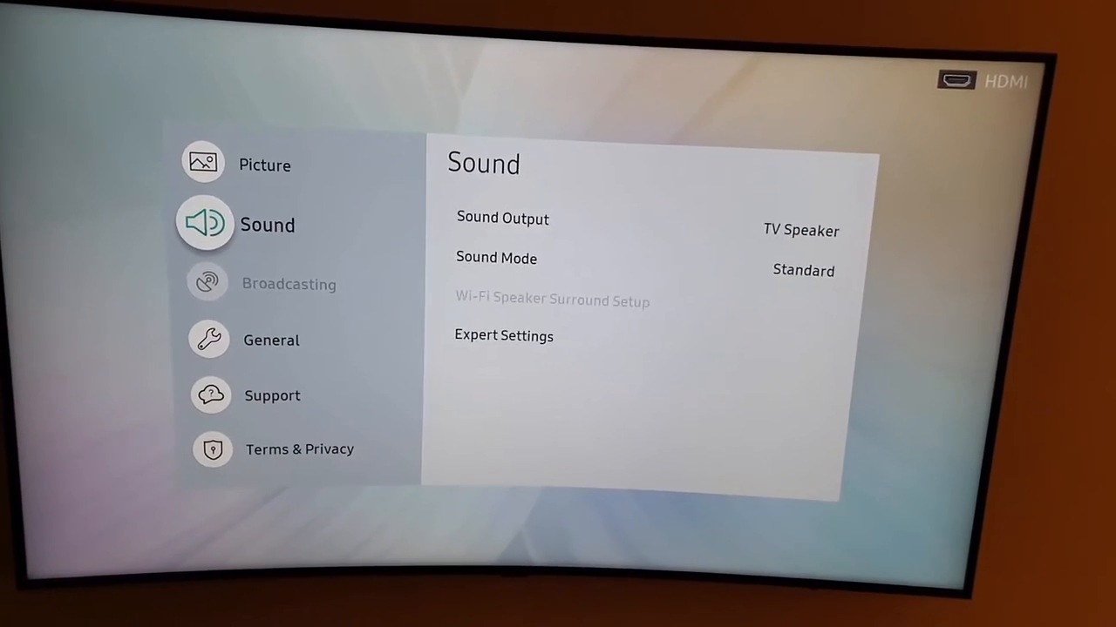
Enter the General category and move down toward Accessibility
left_click(272, 340)
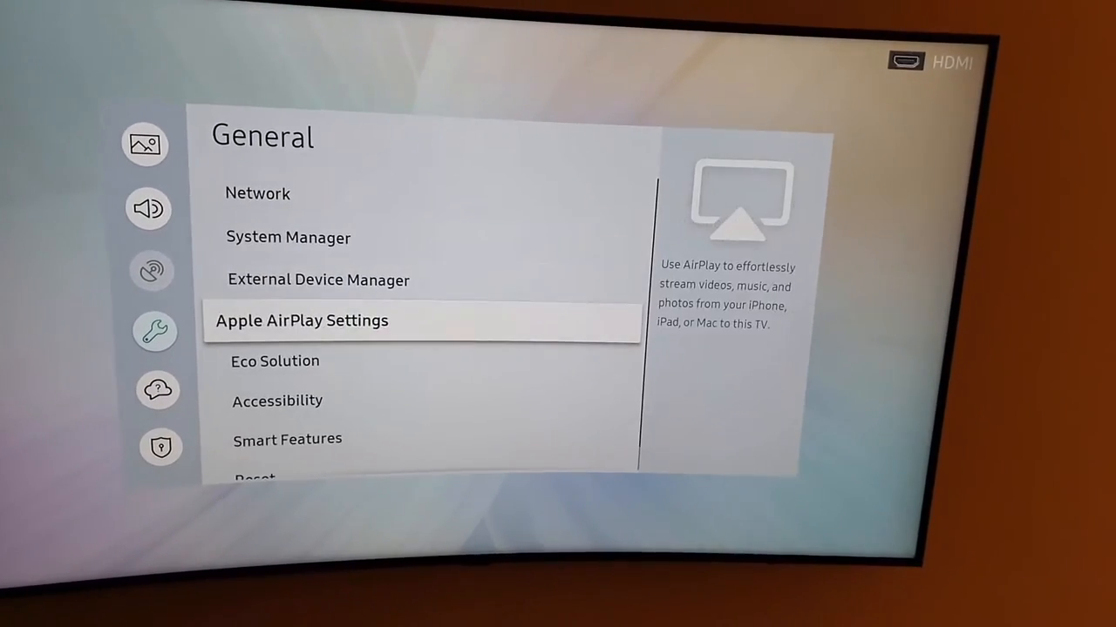
key("down")
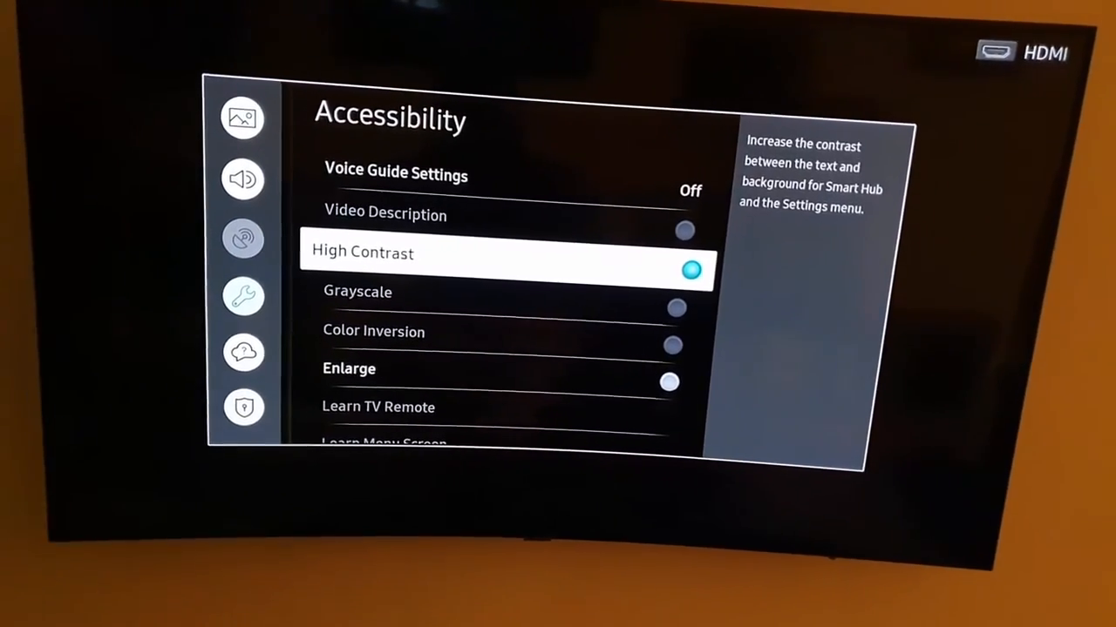
Return from Settings to the Smart Hub home screen after High Contrast is on
key("Back")
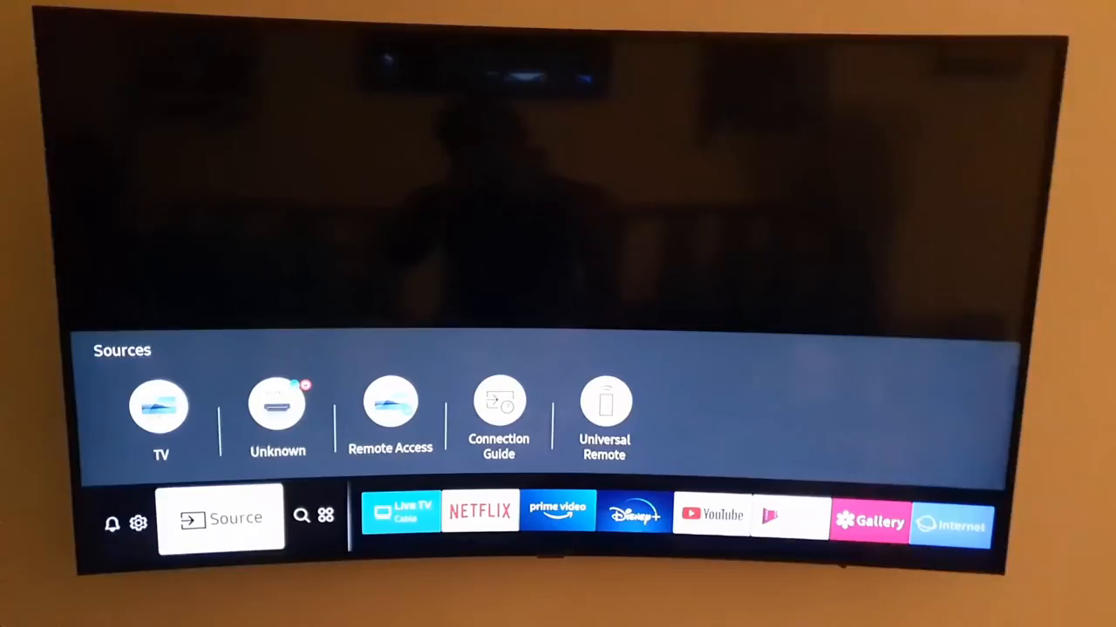
Switch High Contrast back off under General > Accessibility, restoring the light menus
left_click(139, 523)
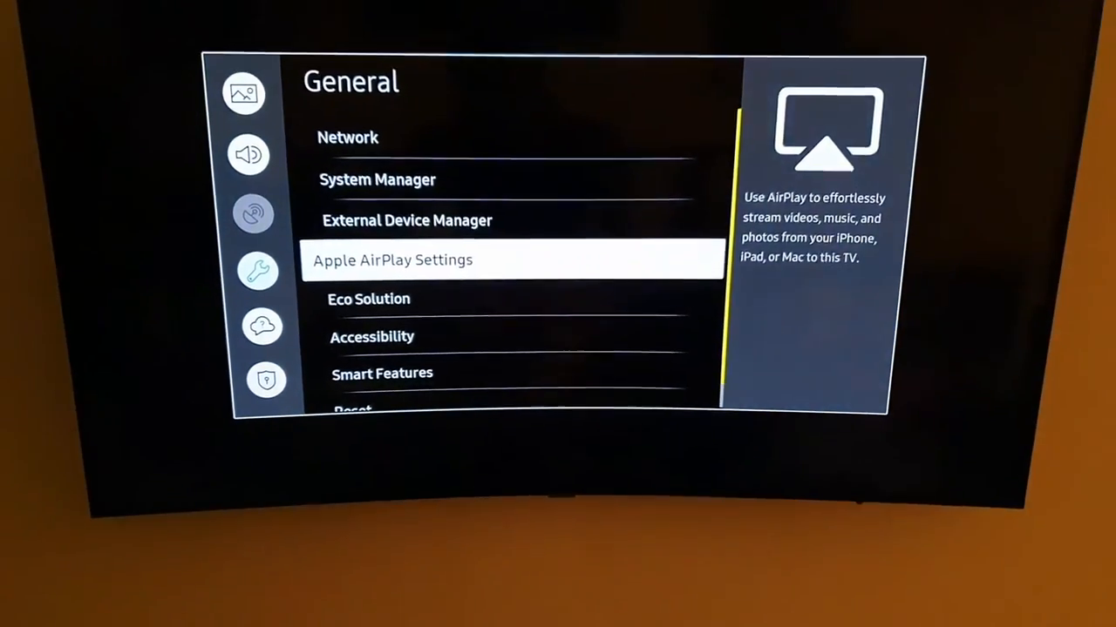
left_click(373, 338)
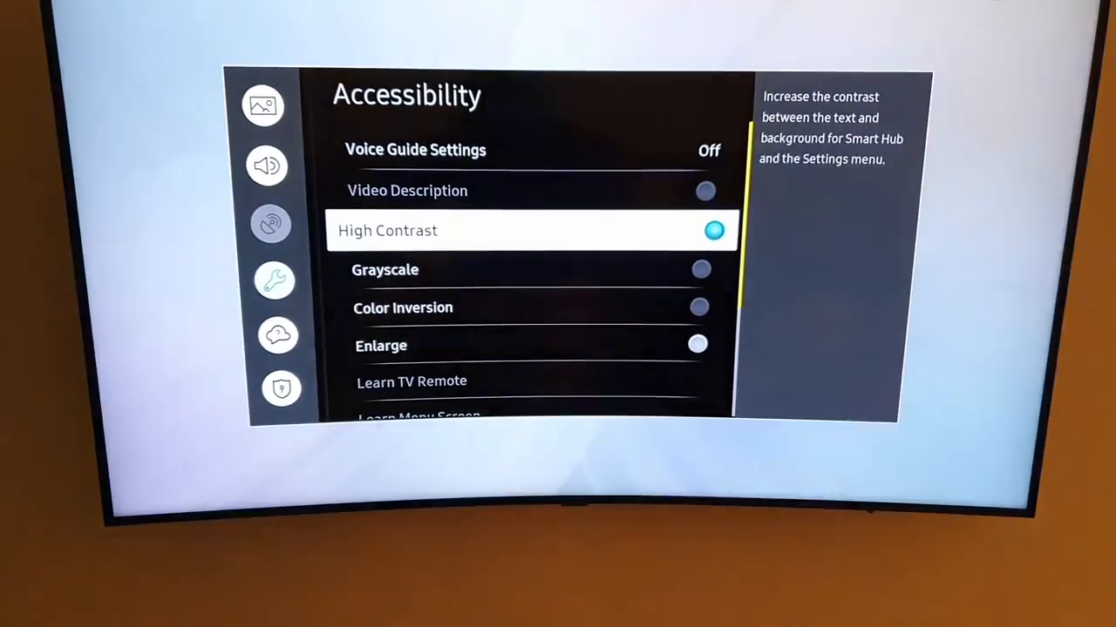
left_click(714, 230)
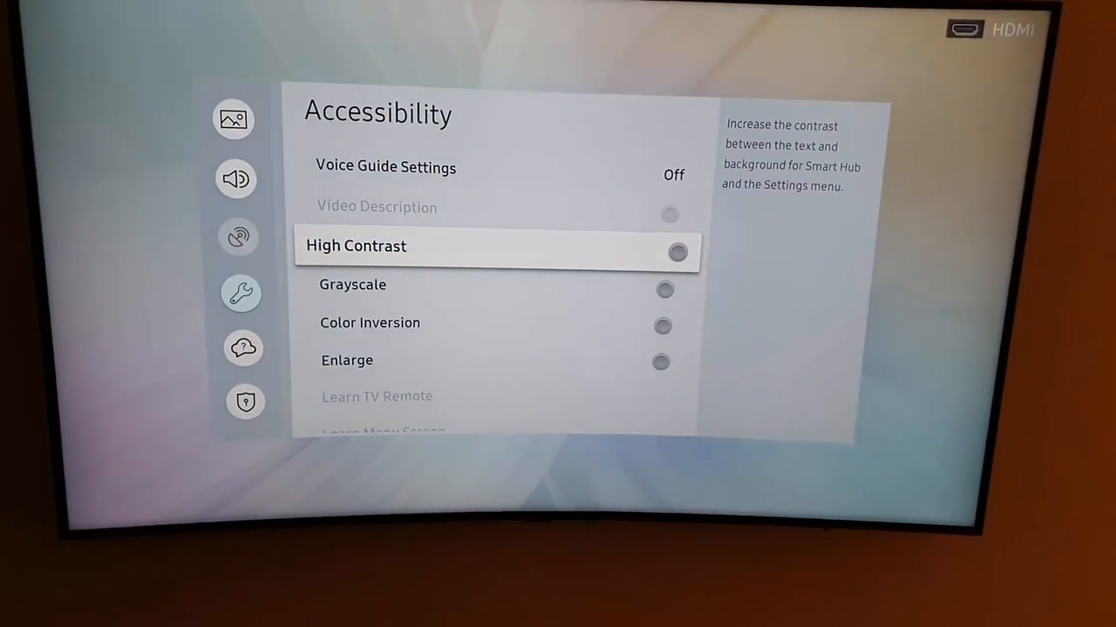